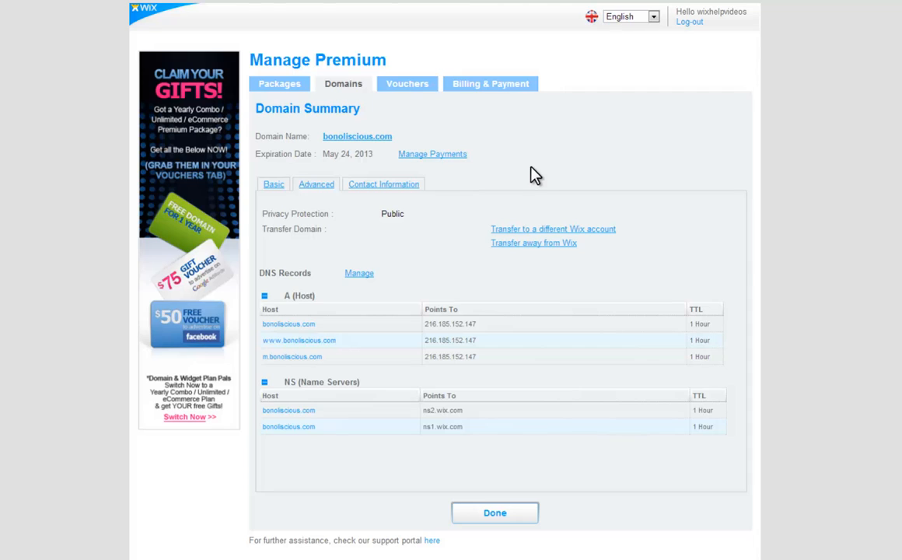
mouse_move(355, 150)
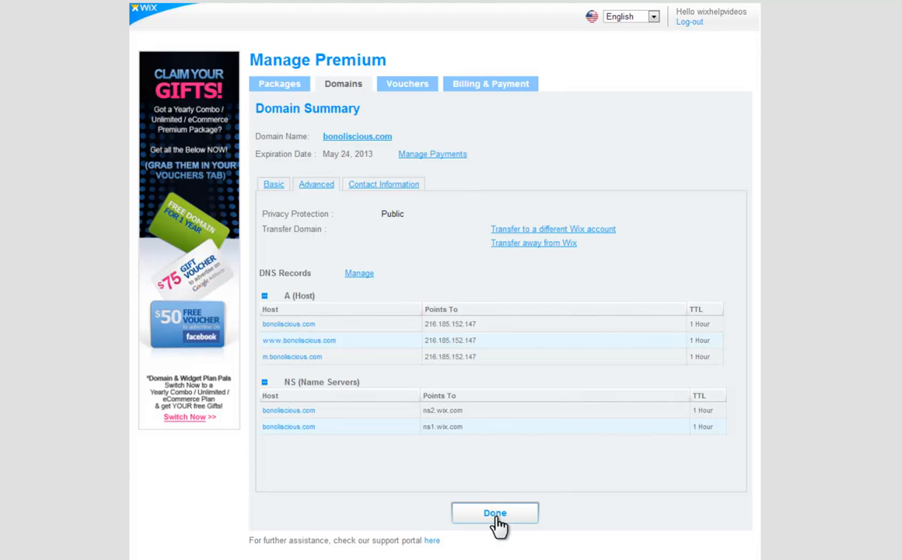
Close the bonoliscious.com domain summary with Done.
left_click(495, 513)
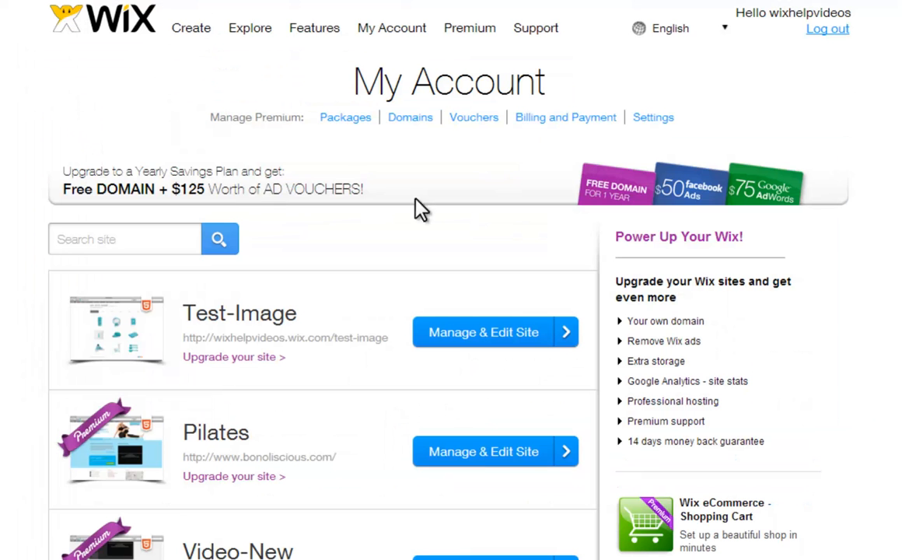
mouse_move(784, 15)
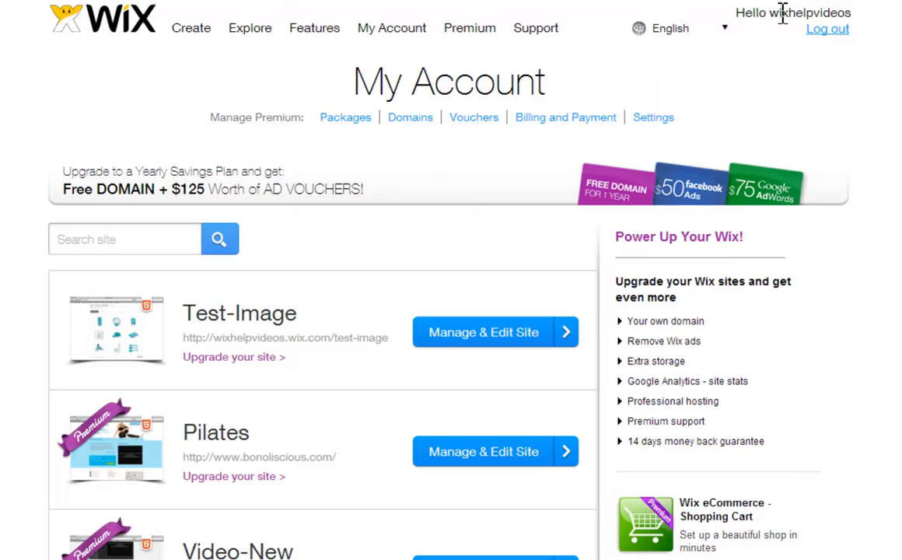
mouse_move(392, 28)
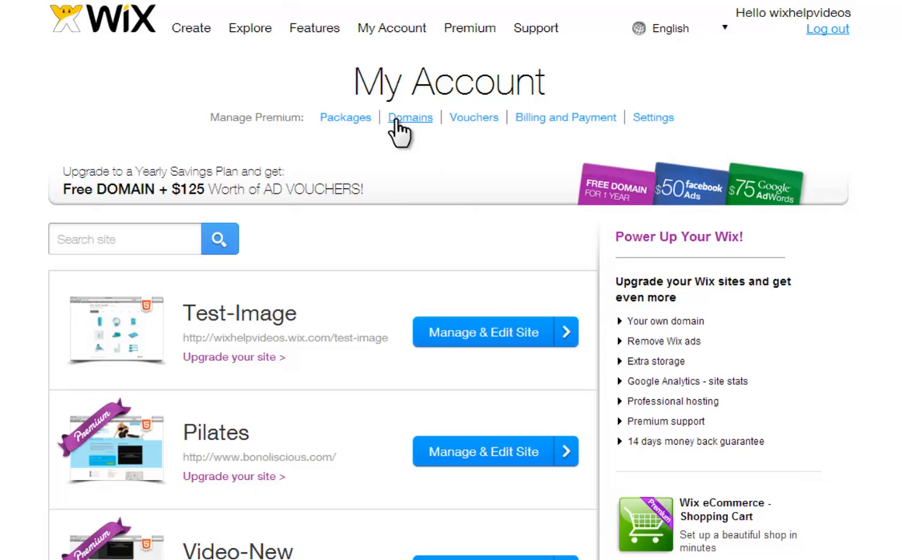
Open the Domains page under Manage Premium on My Account.
left_click(410, 117)
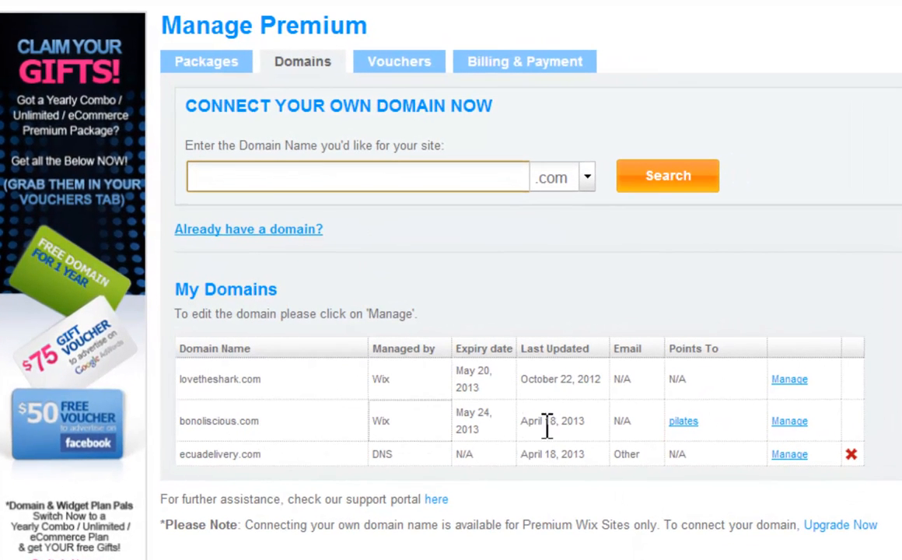
Open bonoliscious.com's settings and show its Advanced details with DNS records.
left_click(790, 421)
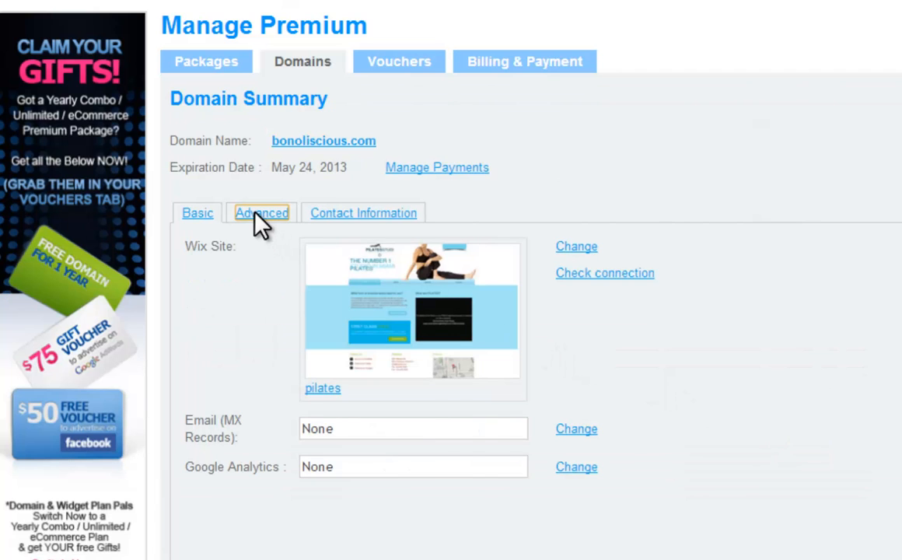
left_click(262, 213)
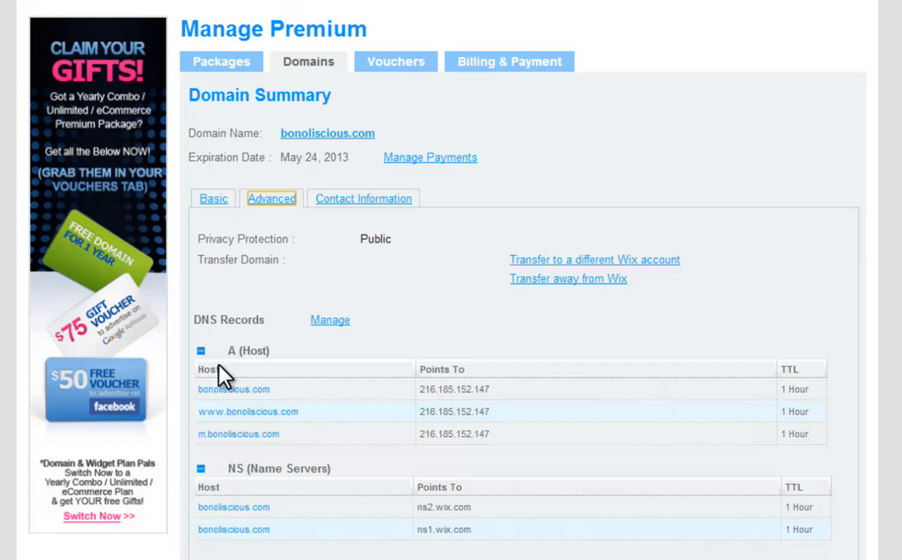
mouse_move(259, 319)
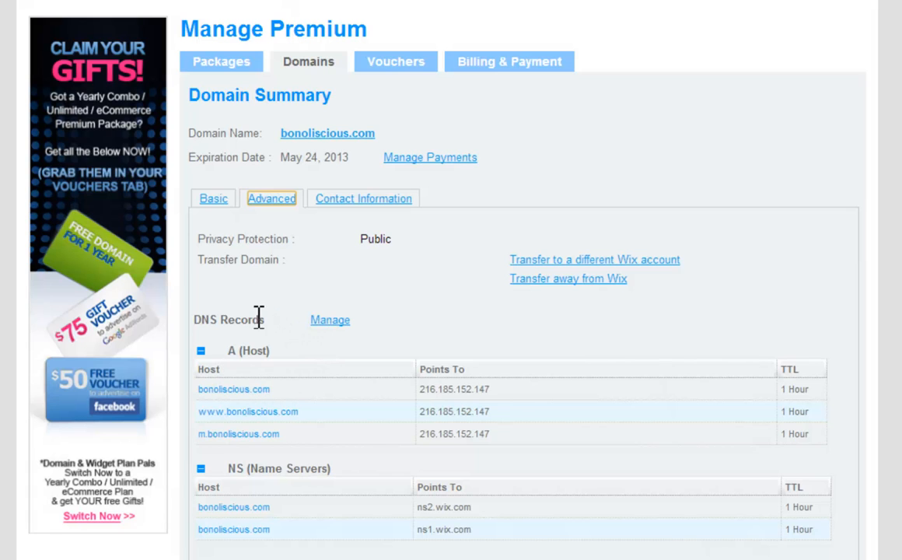
Add a mail A record pointing to 216.139.213.144 and save the DNS records.
left_click(330, 320)
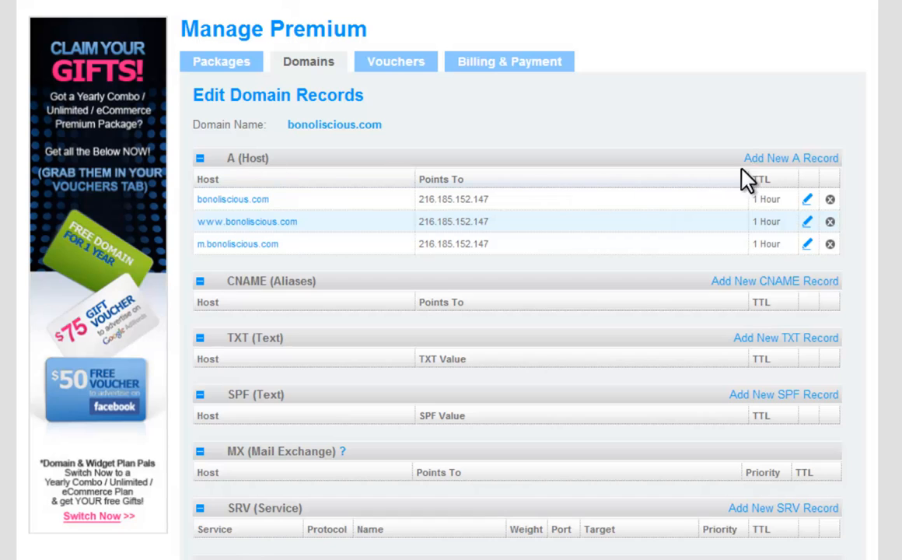
left_click(791, 158)
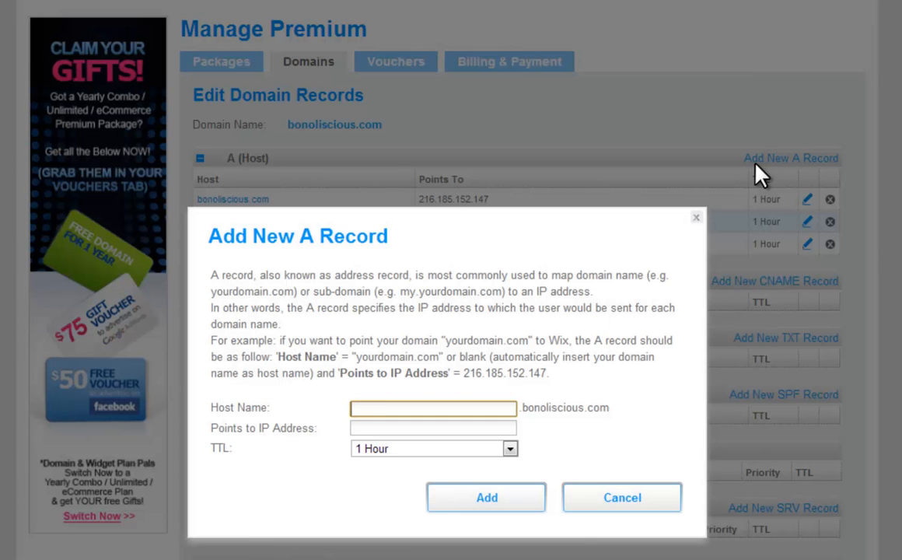
type("216.139.213.144")
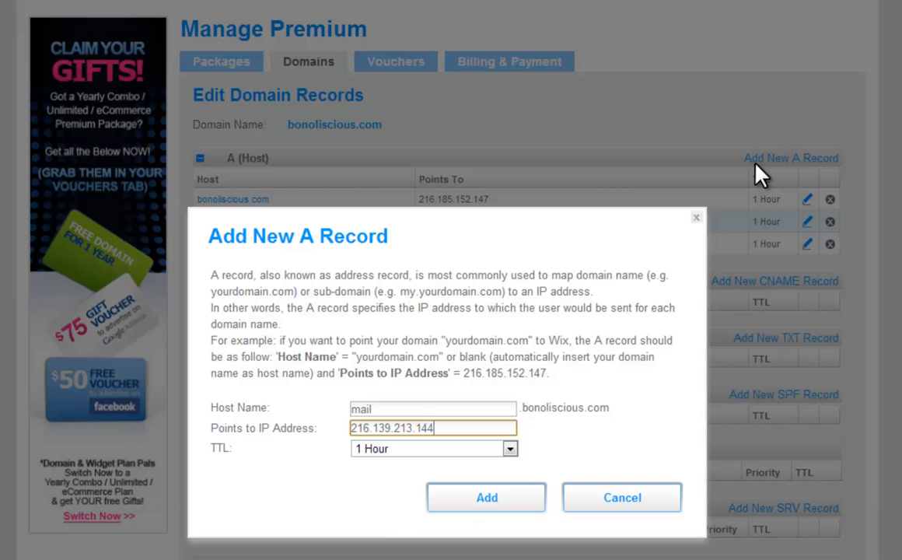
mouse_move(498, 514)
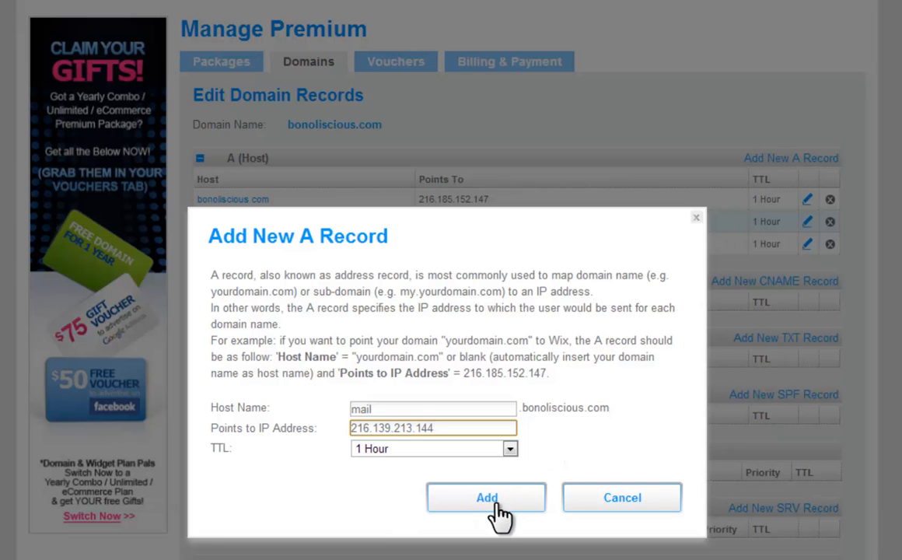
left_click(486, 498)
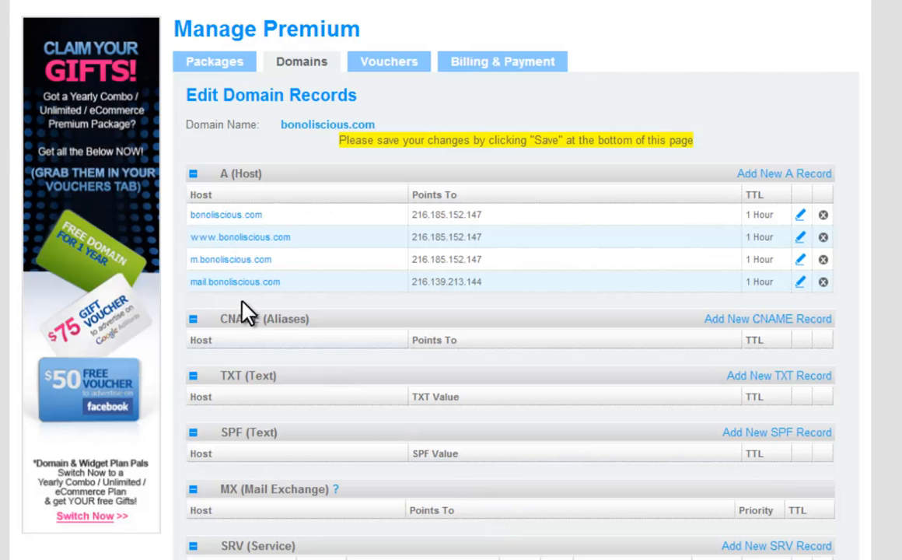
scroll("down", 3)
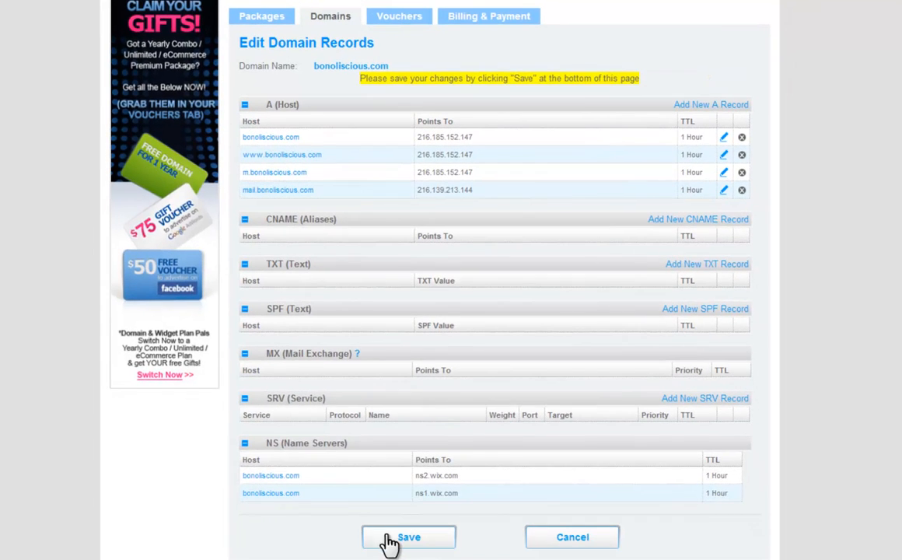
left_click(408, 536)
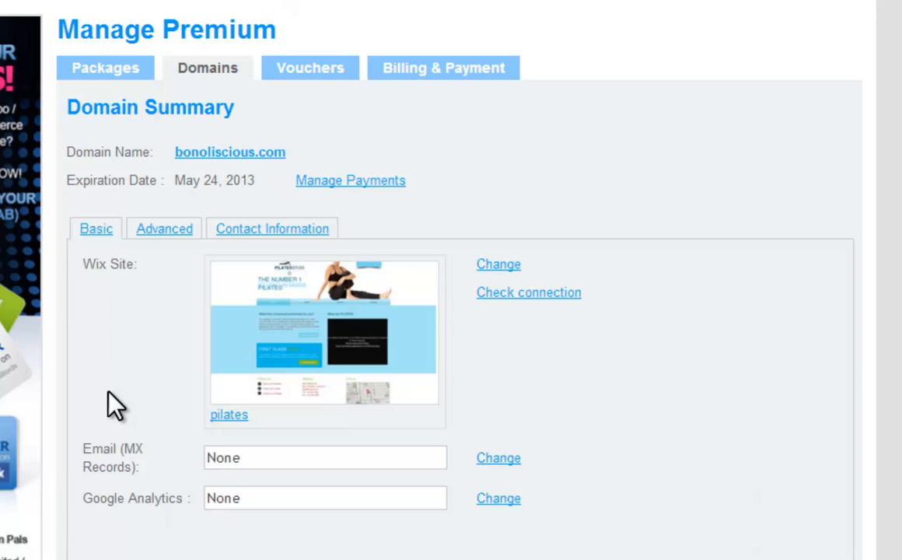
mouse_move(147, 235)
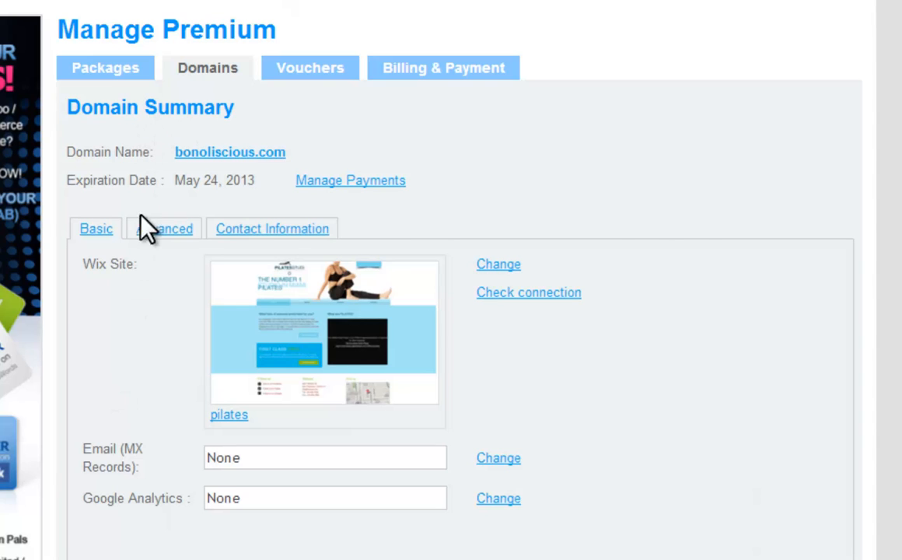
mouse_move(494, 471)
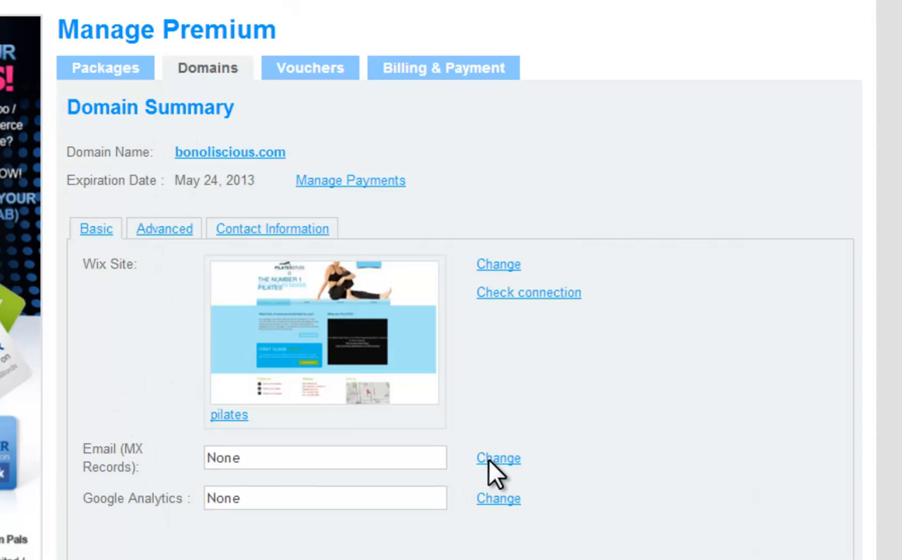
Set an existing email provider with MX hosts aspmx.l.google.com and alt1.aspmx.l.google.com, then save.
left_click(498, 457)
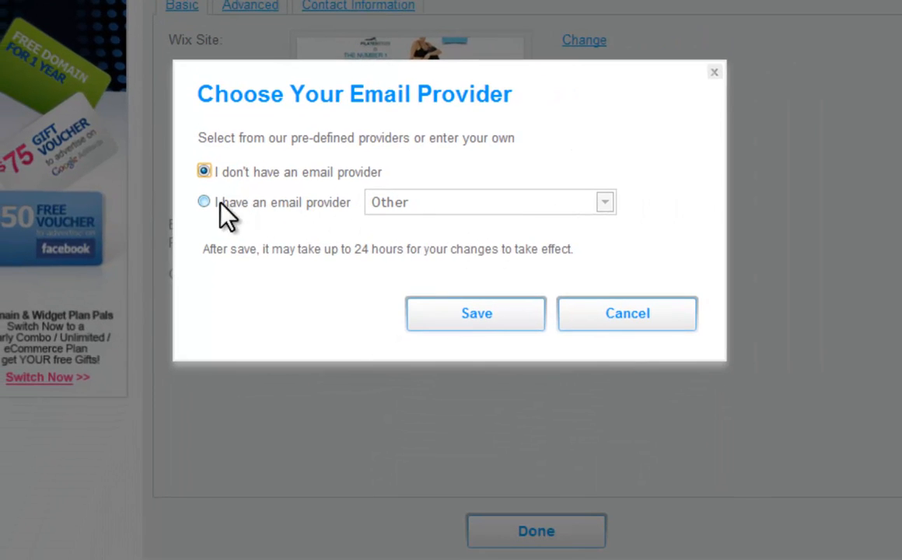
left_click(204, 201)
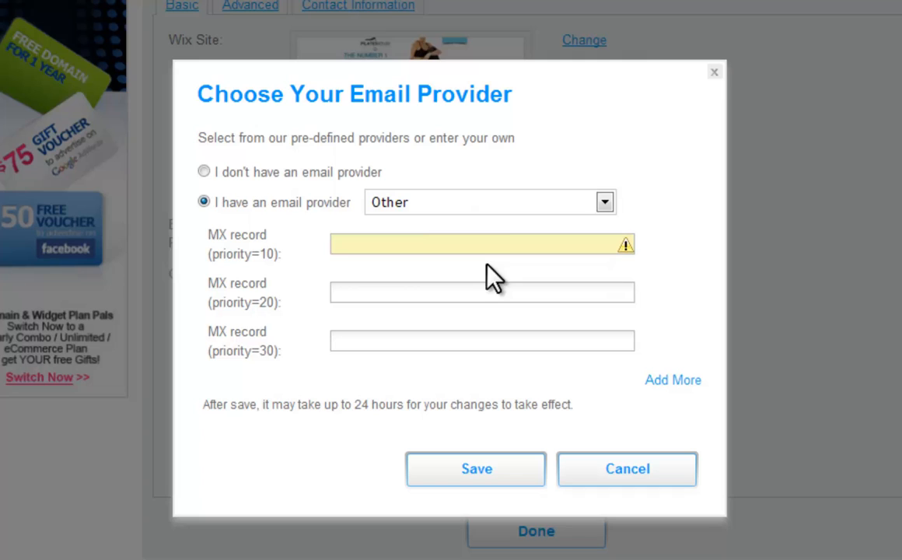
type("aspmx.l.google.com")
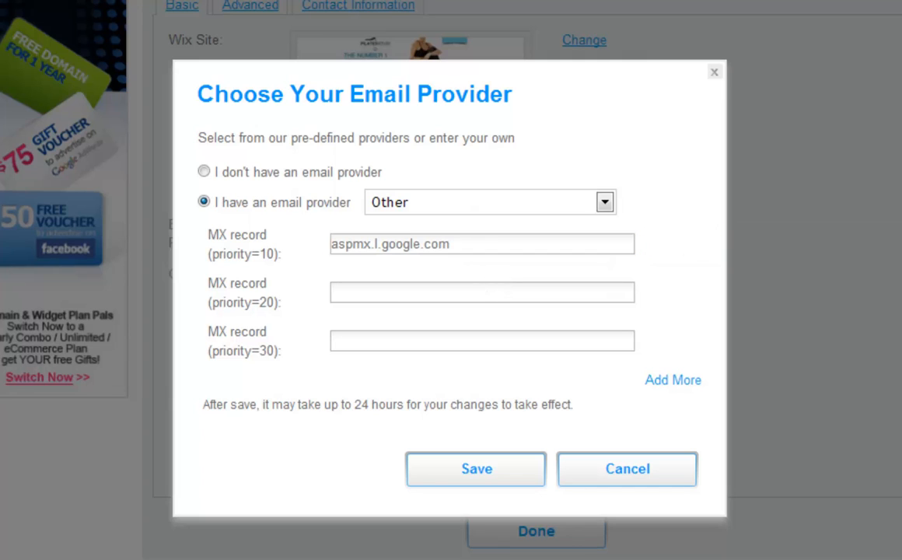
type("alt1.aspmx.l.google.com")
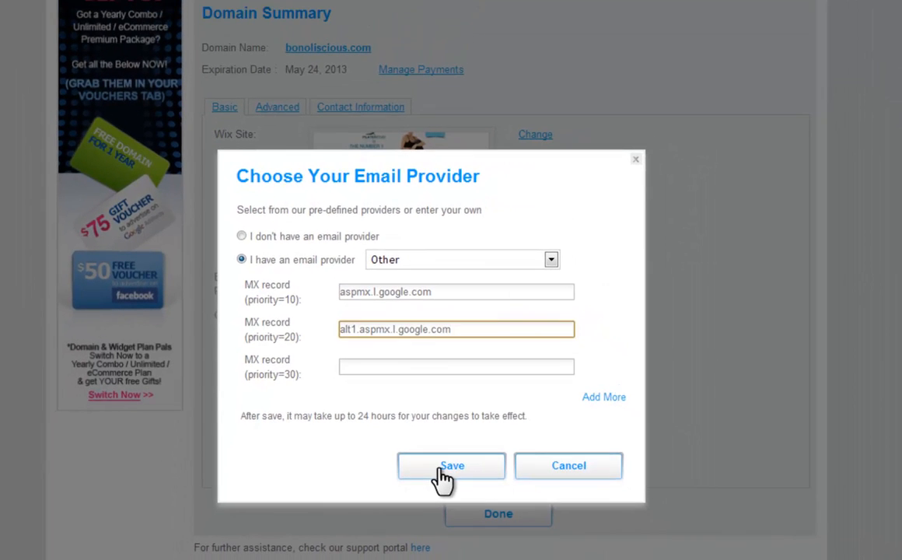
left_click(451, 465)
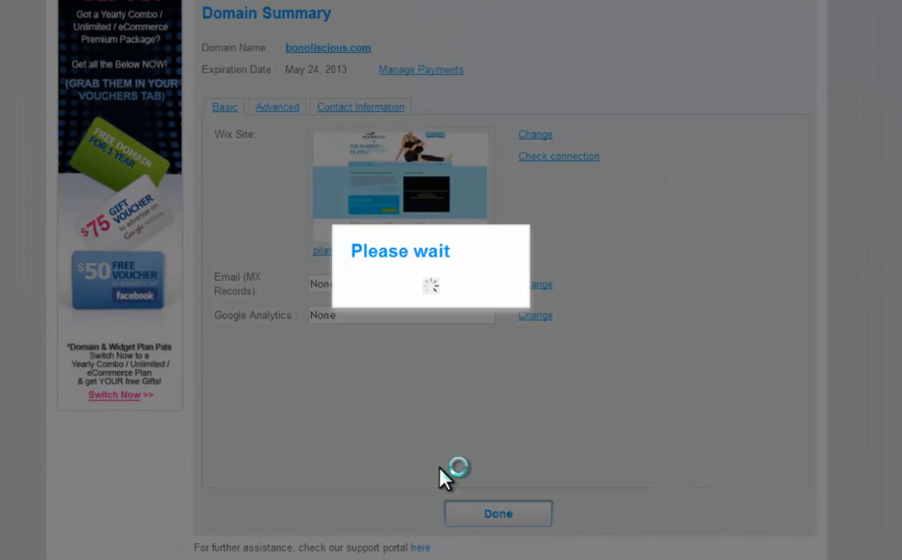